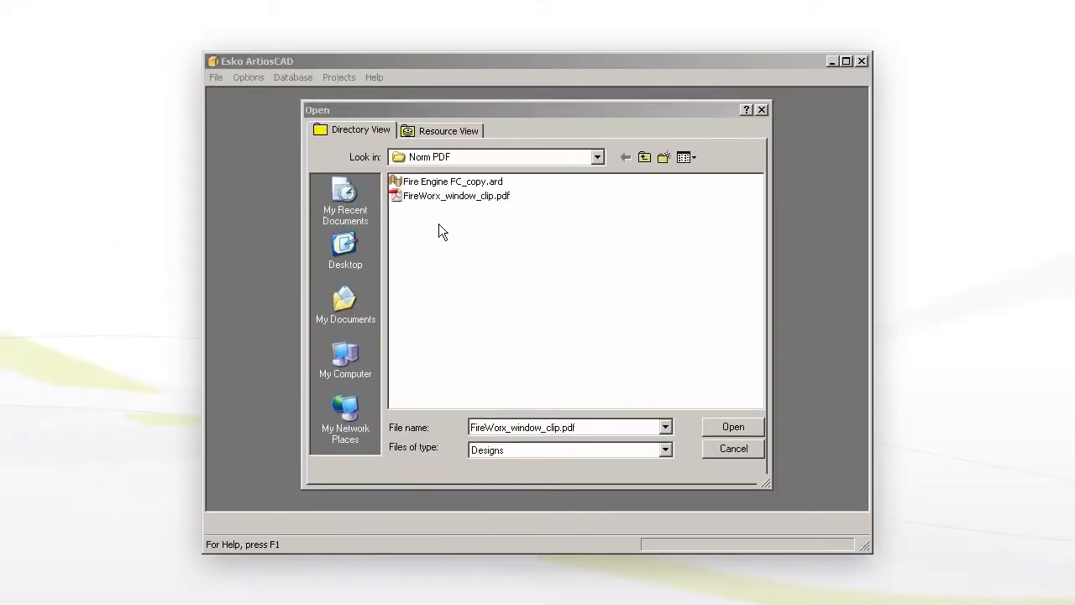
Preview Fire Engine FC_copy.ard from the Norm PDF folder in the Open dialog
click(452, 182)
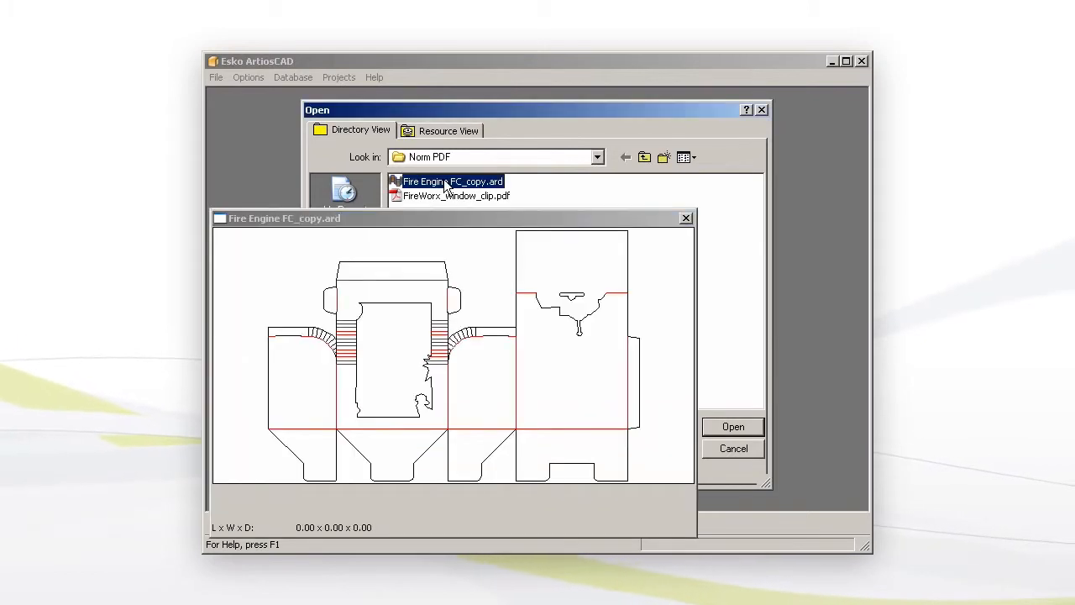
mouse_move(452, 182)
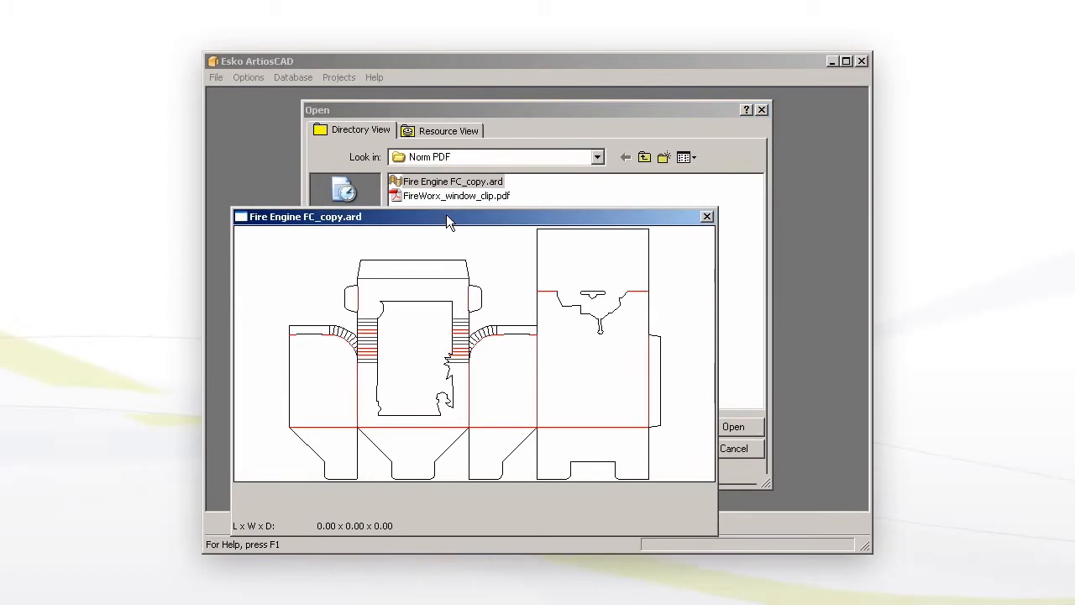
click(457, 195)
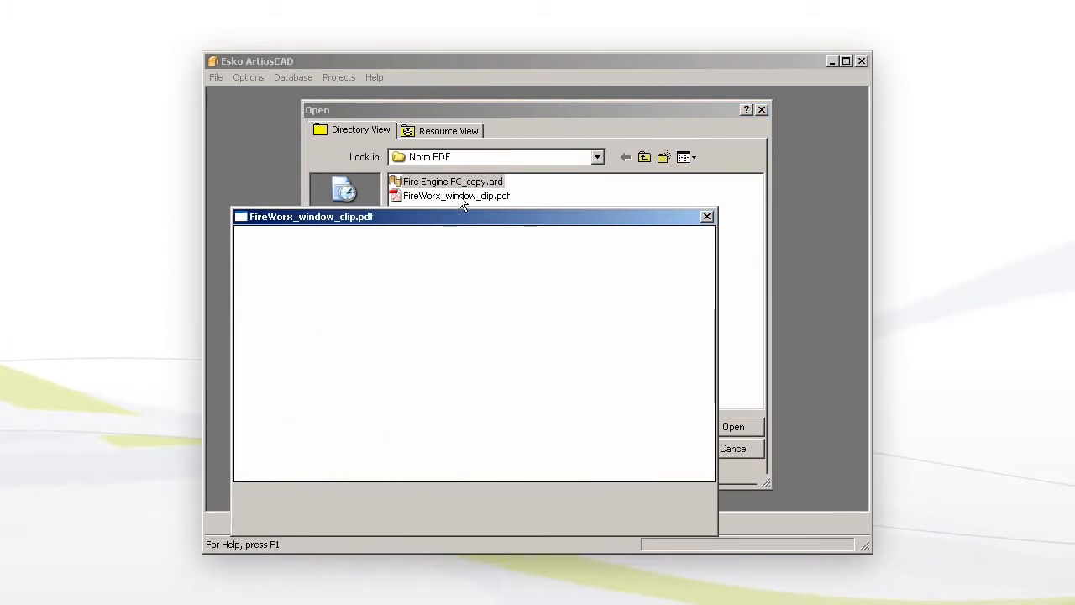
click(457, 195)
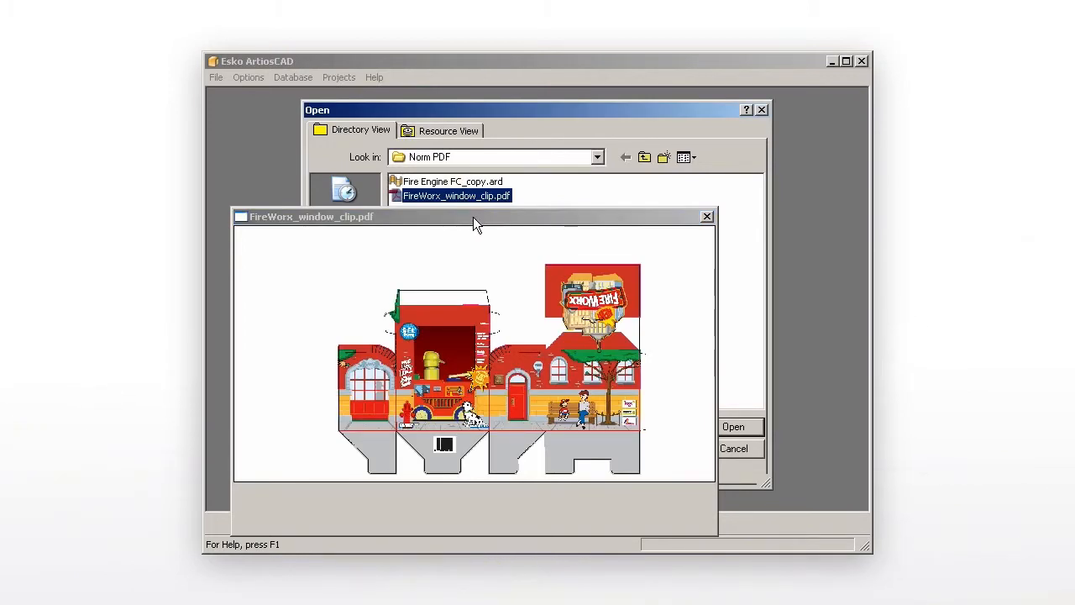
click(452, 182)
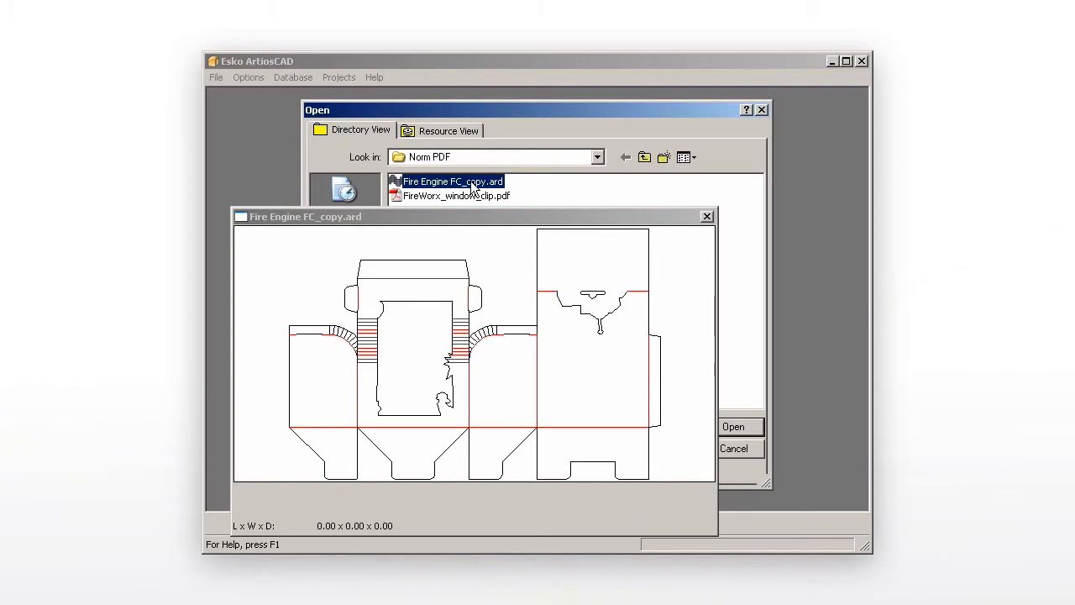
mouse_move(454, 182)
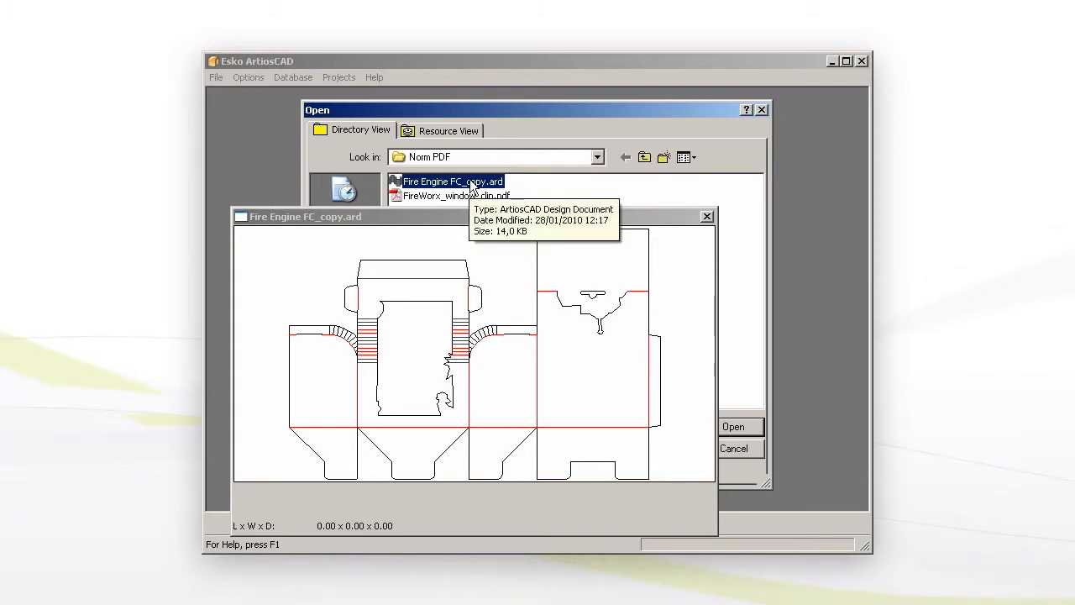
mouse_move(467, 205)
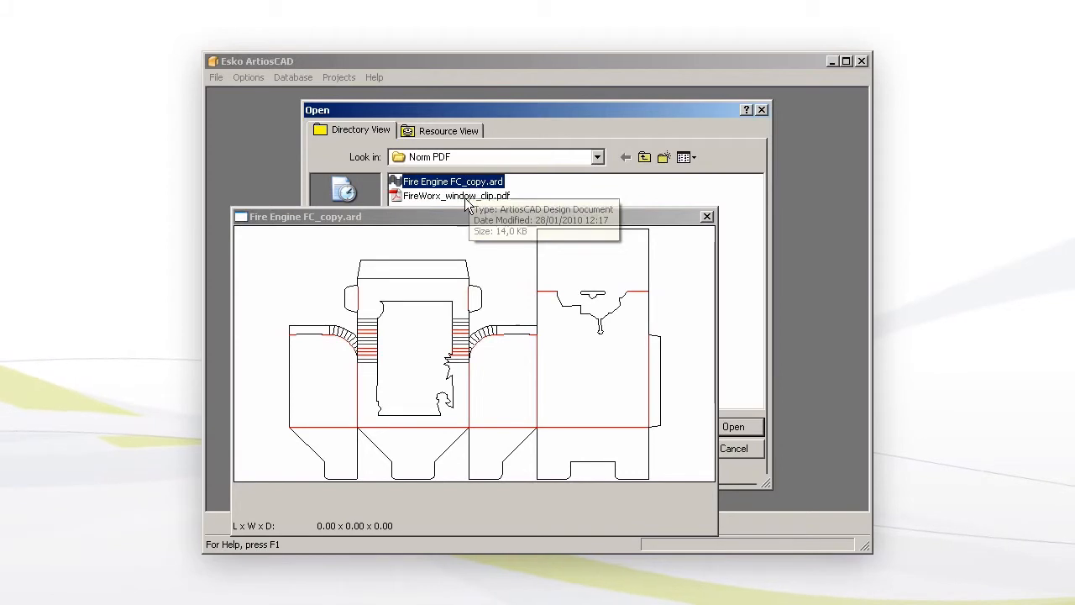
mouse_move(460, 195)
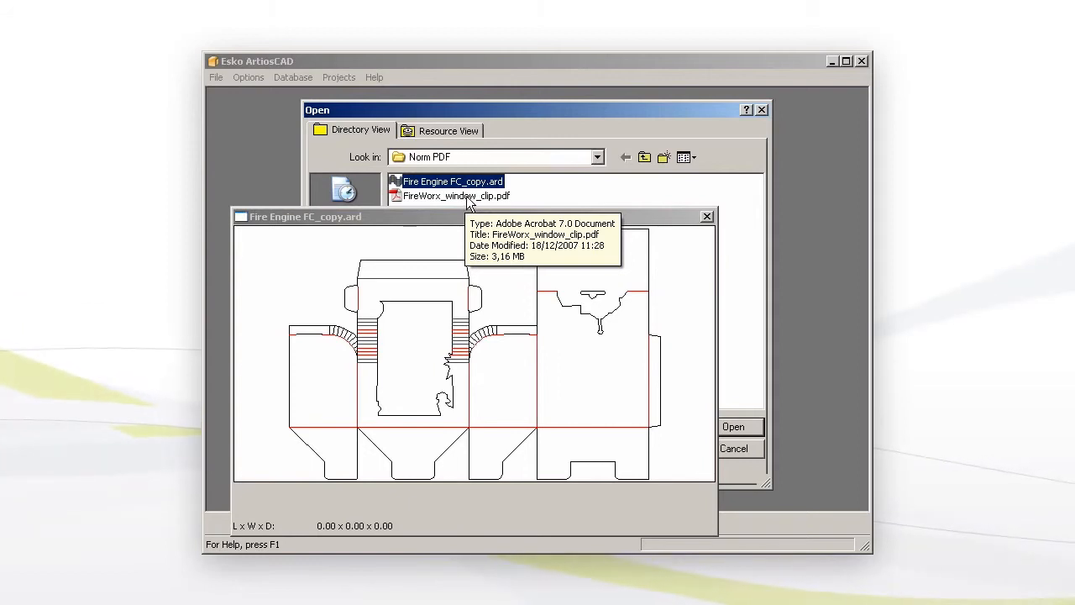
Preview the FireWorx_window_clip.pdf printed fire station artwork in the Open dialog
click(457, 195)
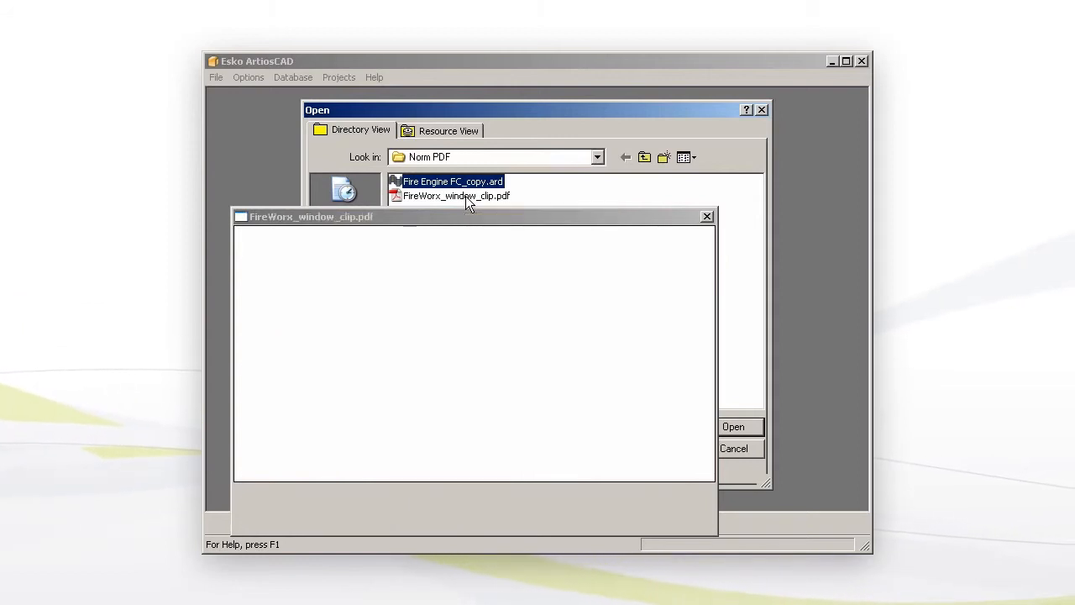
click(457, 195)
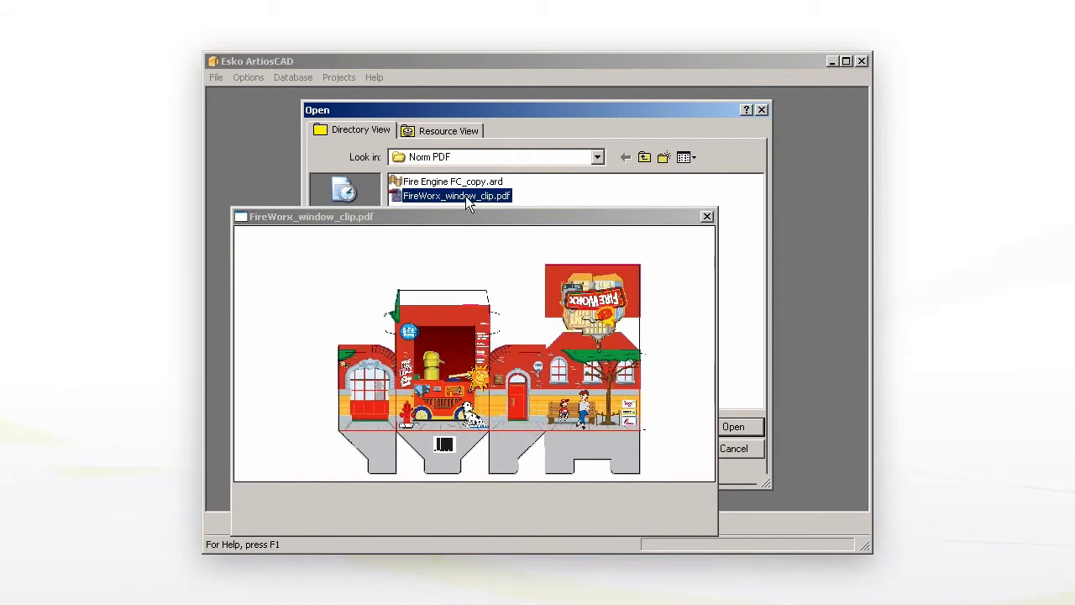
mouse_move(457, 195)
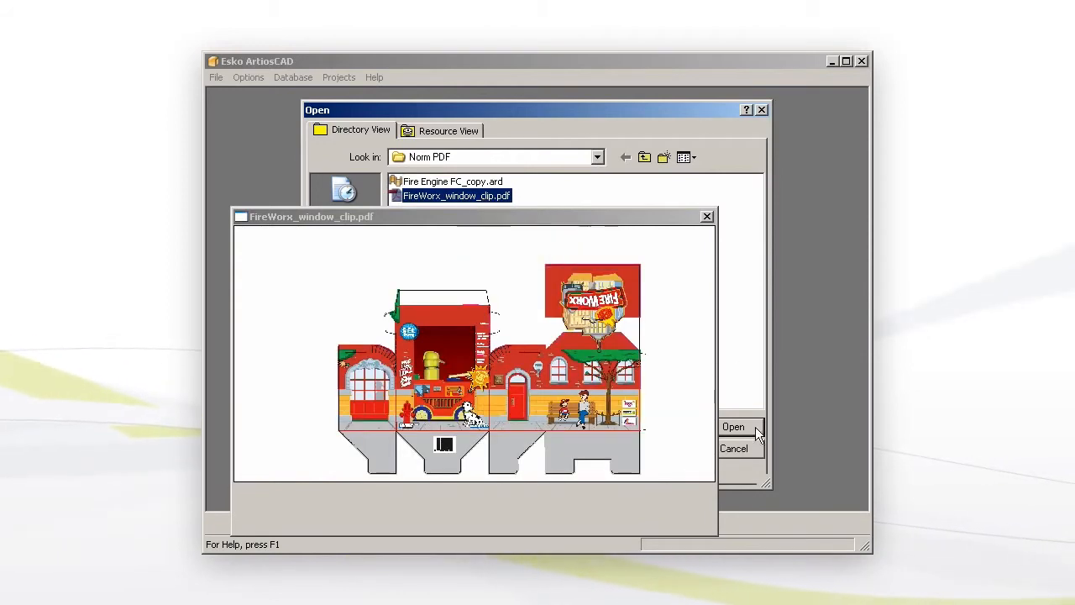
mouse_move(747, 430)
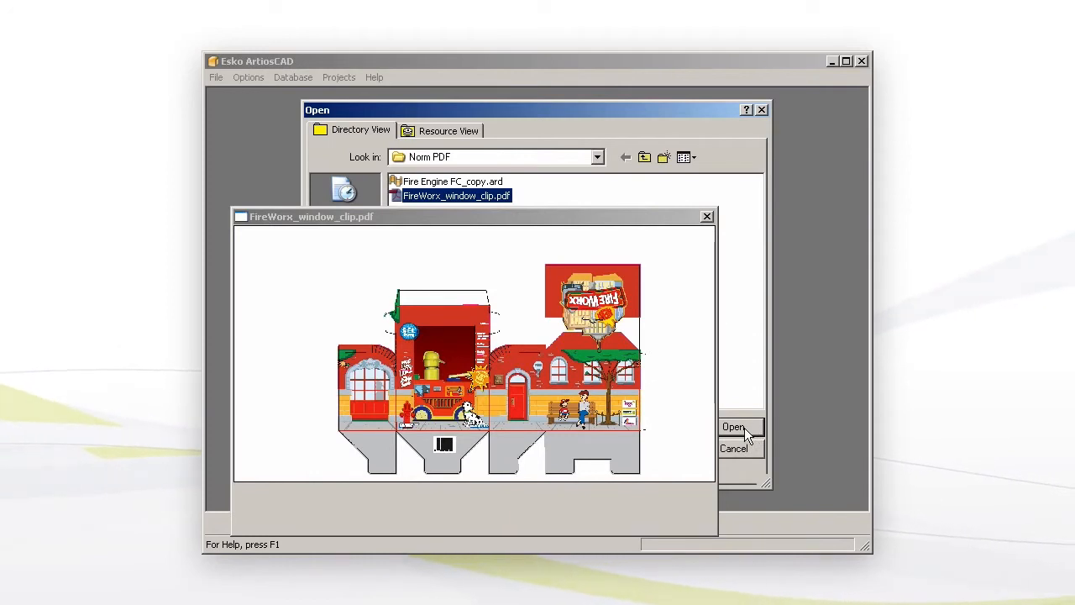
Open the FireWorx PDF as a design and confirm the Main Design, Outside Bleed and Outside Graphics layers
click(733, 427)
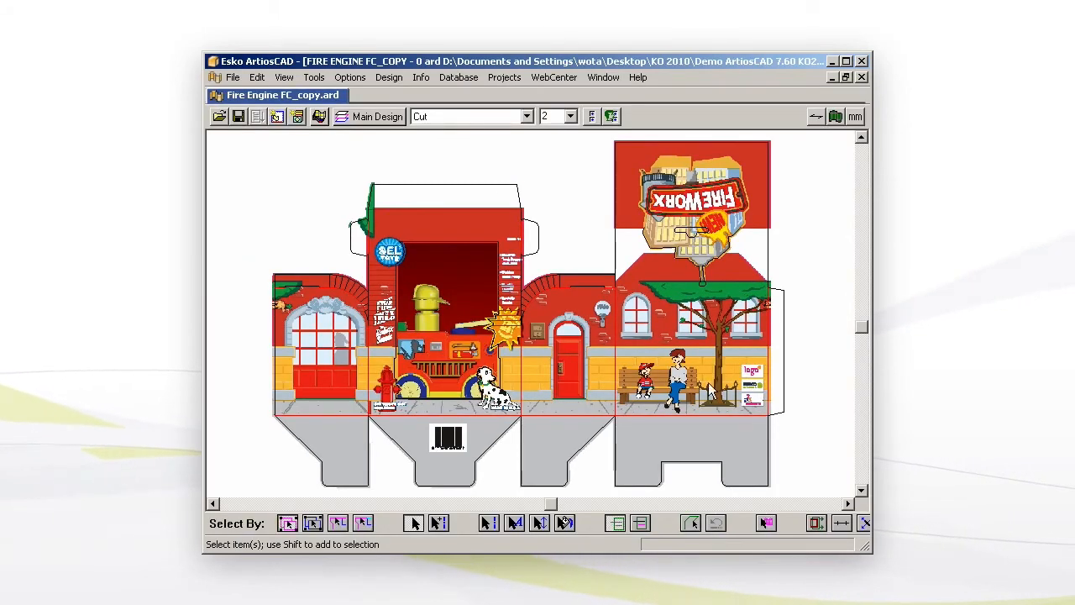
mouse_move(435, 154)
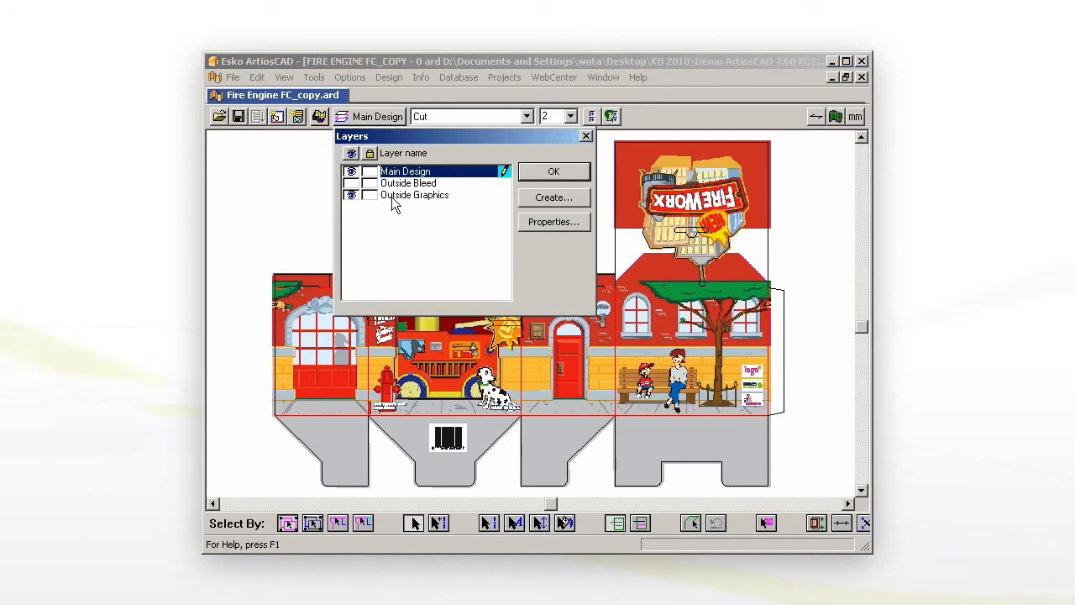
click(553, 171)
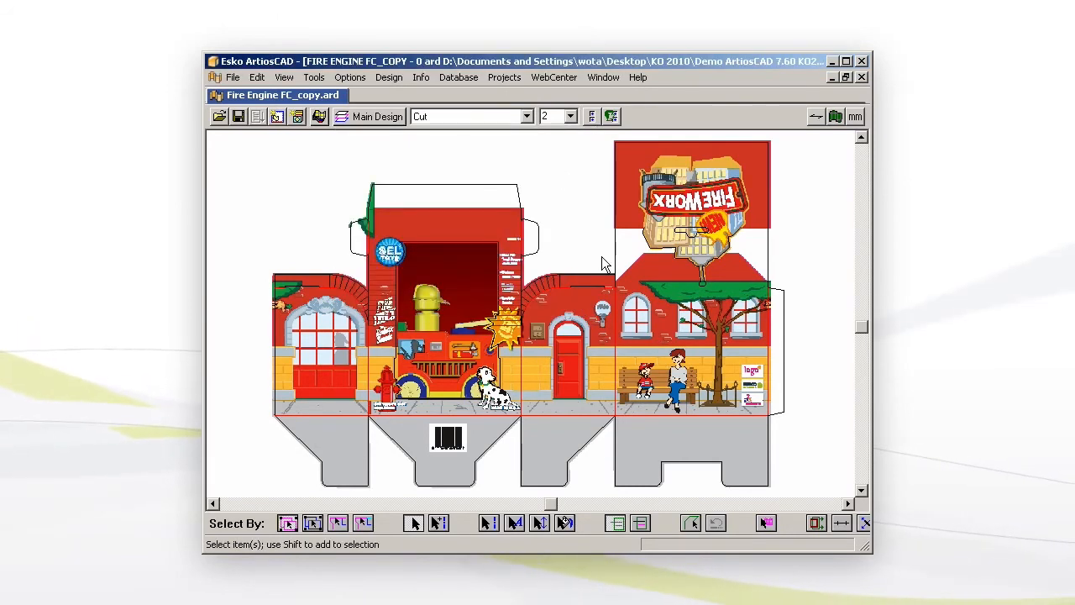